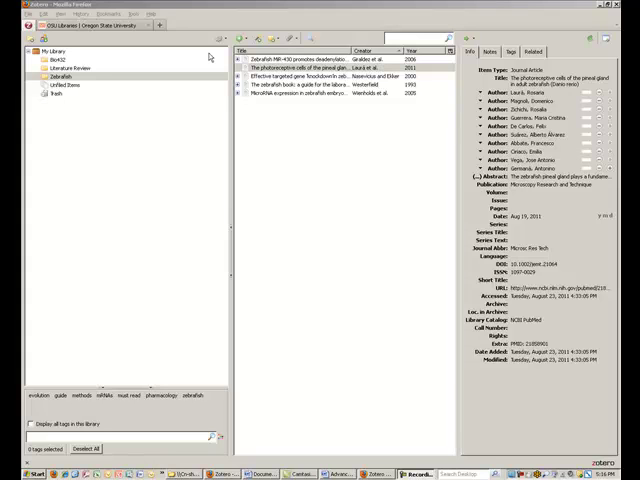
# Show the Actions (gear) menu with import, export and preferences over the library
pyautogui.click(328, 82)
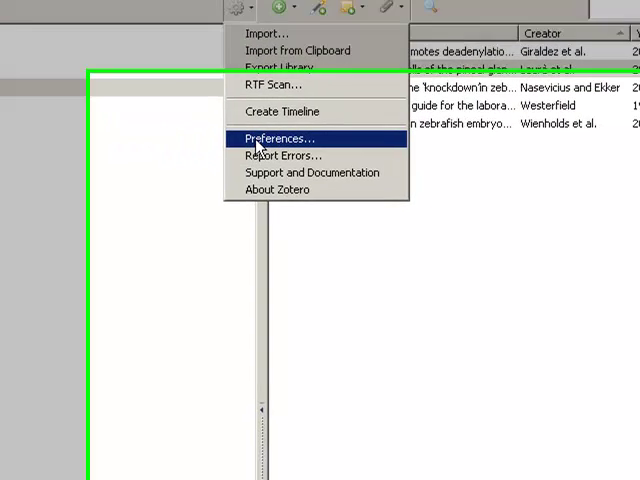
# Bring up Zotero Preferences at the Cite > Styles manager listing APA, Chicago and MLA
pyautogui.click(278, 138)
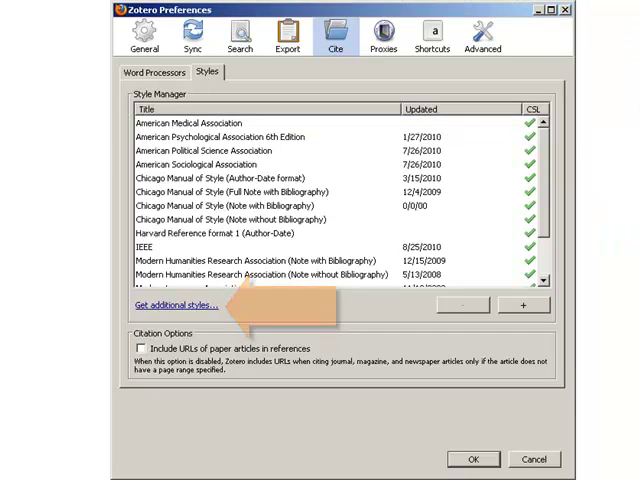
# Reach the online Zotero Style Repository via 'Get additional styles…', reporting 1,624 styles
pyautogui.click(166, 304)
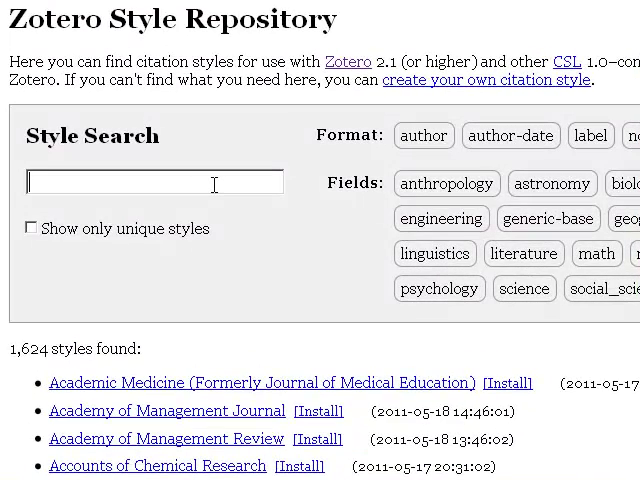
# Search the repository for 'Journal of bi' and install the Journal of Biotechnology style
pyautogui.write('Journal of bi')
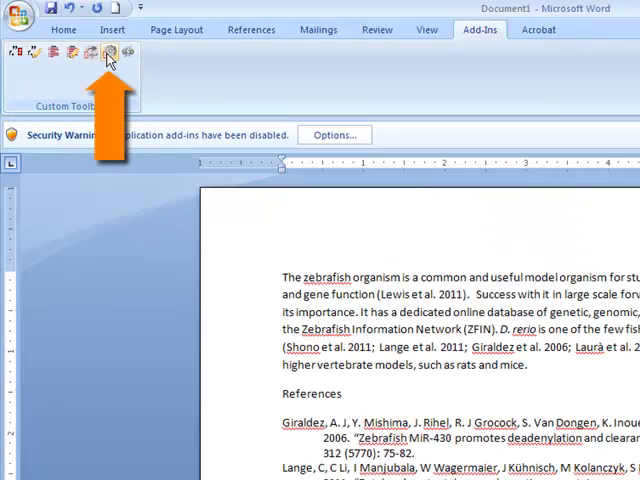
# Set the Word document's Zotero citation style to Journal of Biotechnology and confirm
pyautogui.click(108, 52)
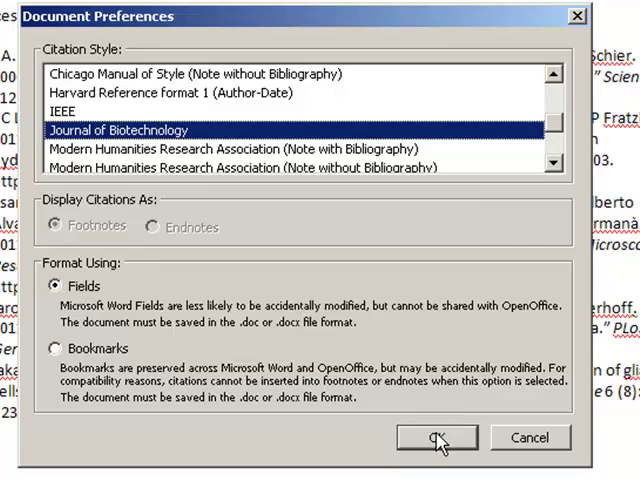
pyautogui.click(436, 436)
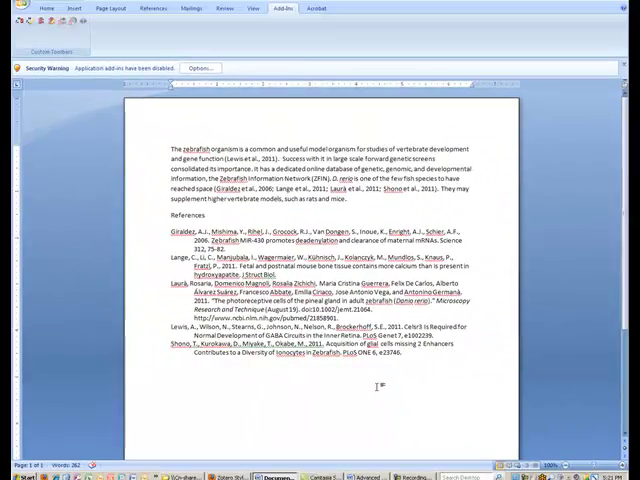